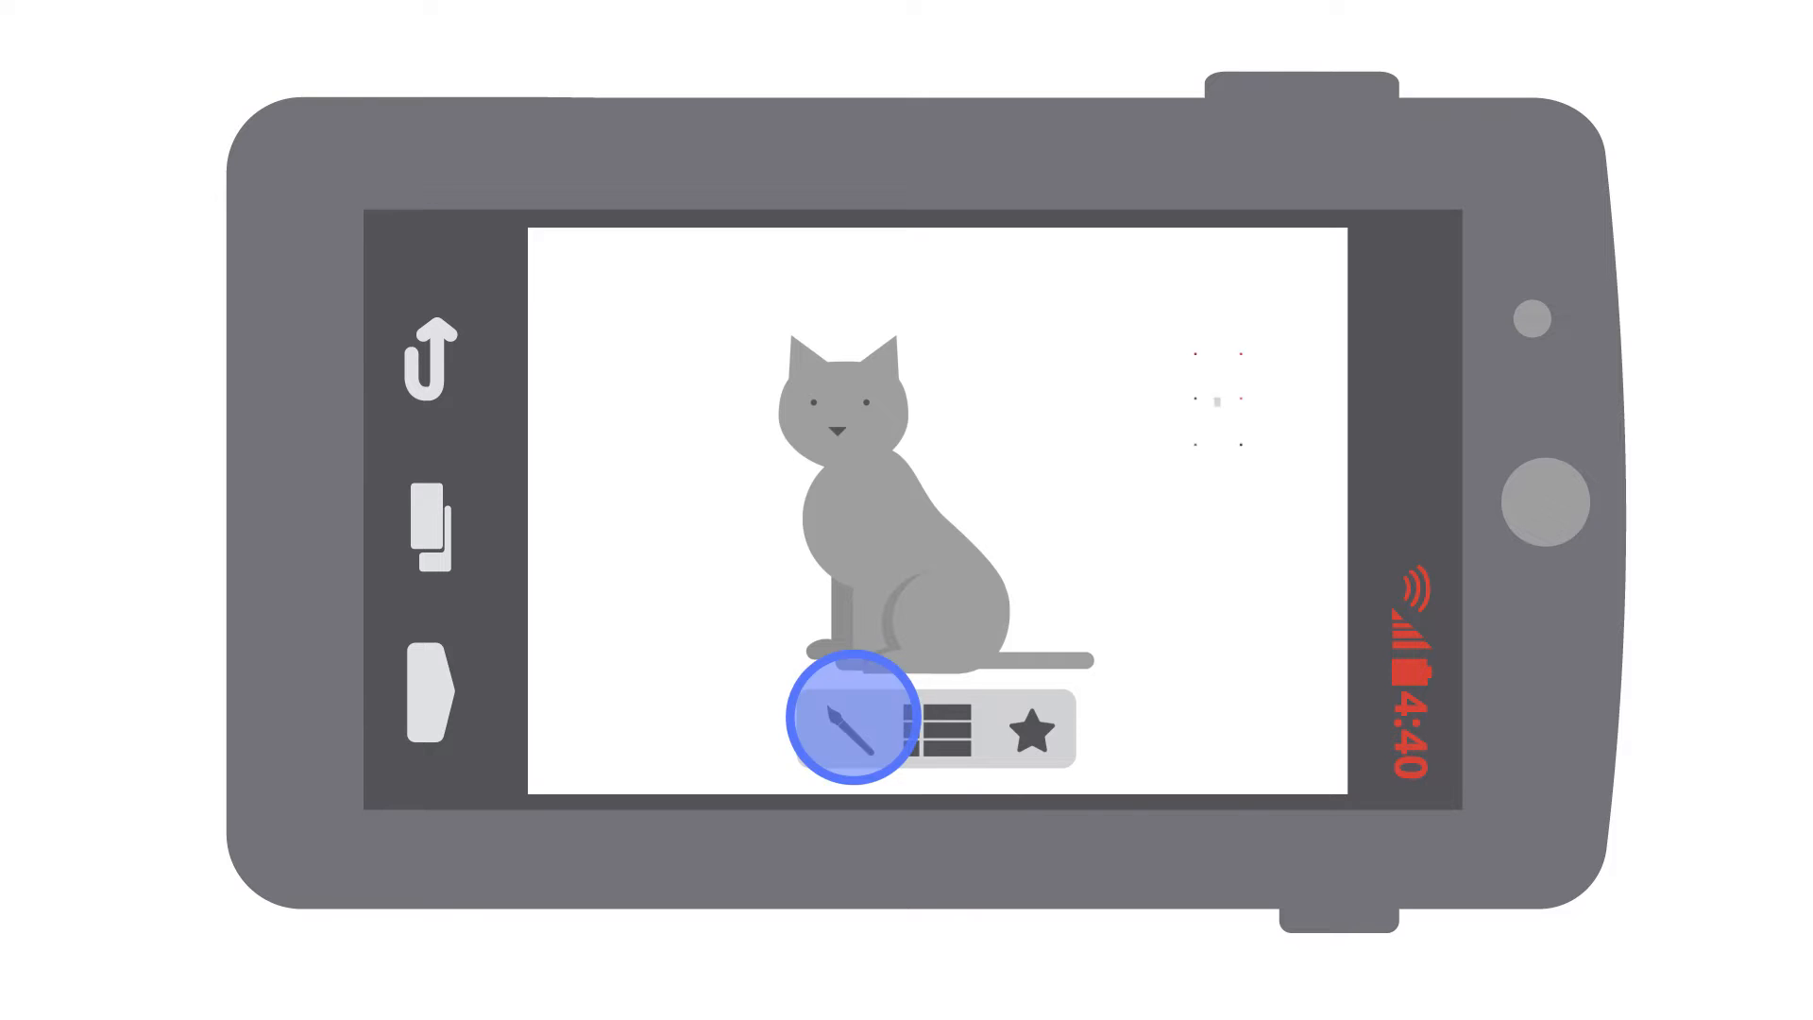
# Advance from the moon crater game scene to the full-screen sun-and-cloud interstitial ad with its X close button
pyautogui.click(854, 729)
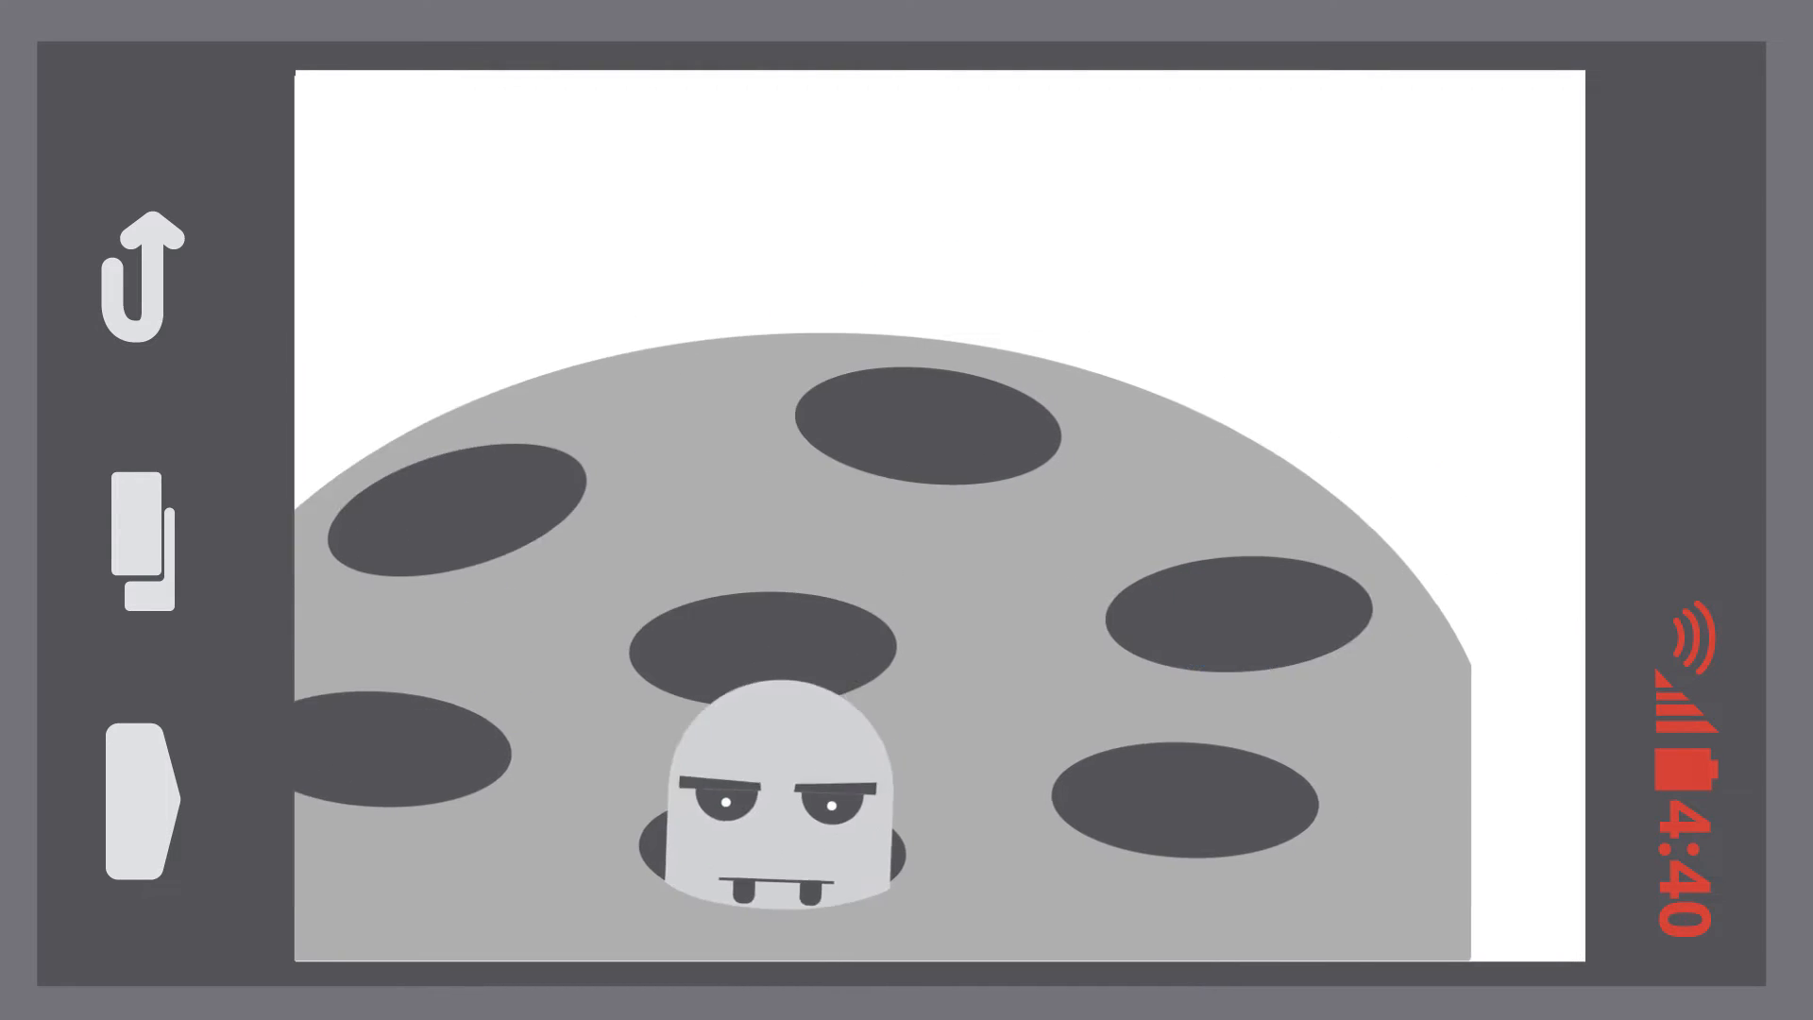
pyautogui.click(148, 280)
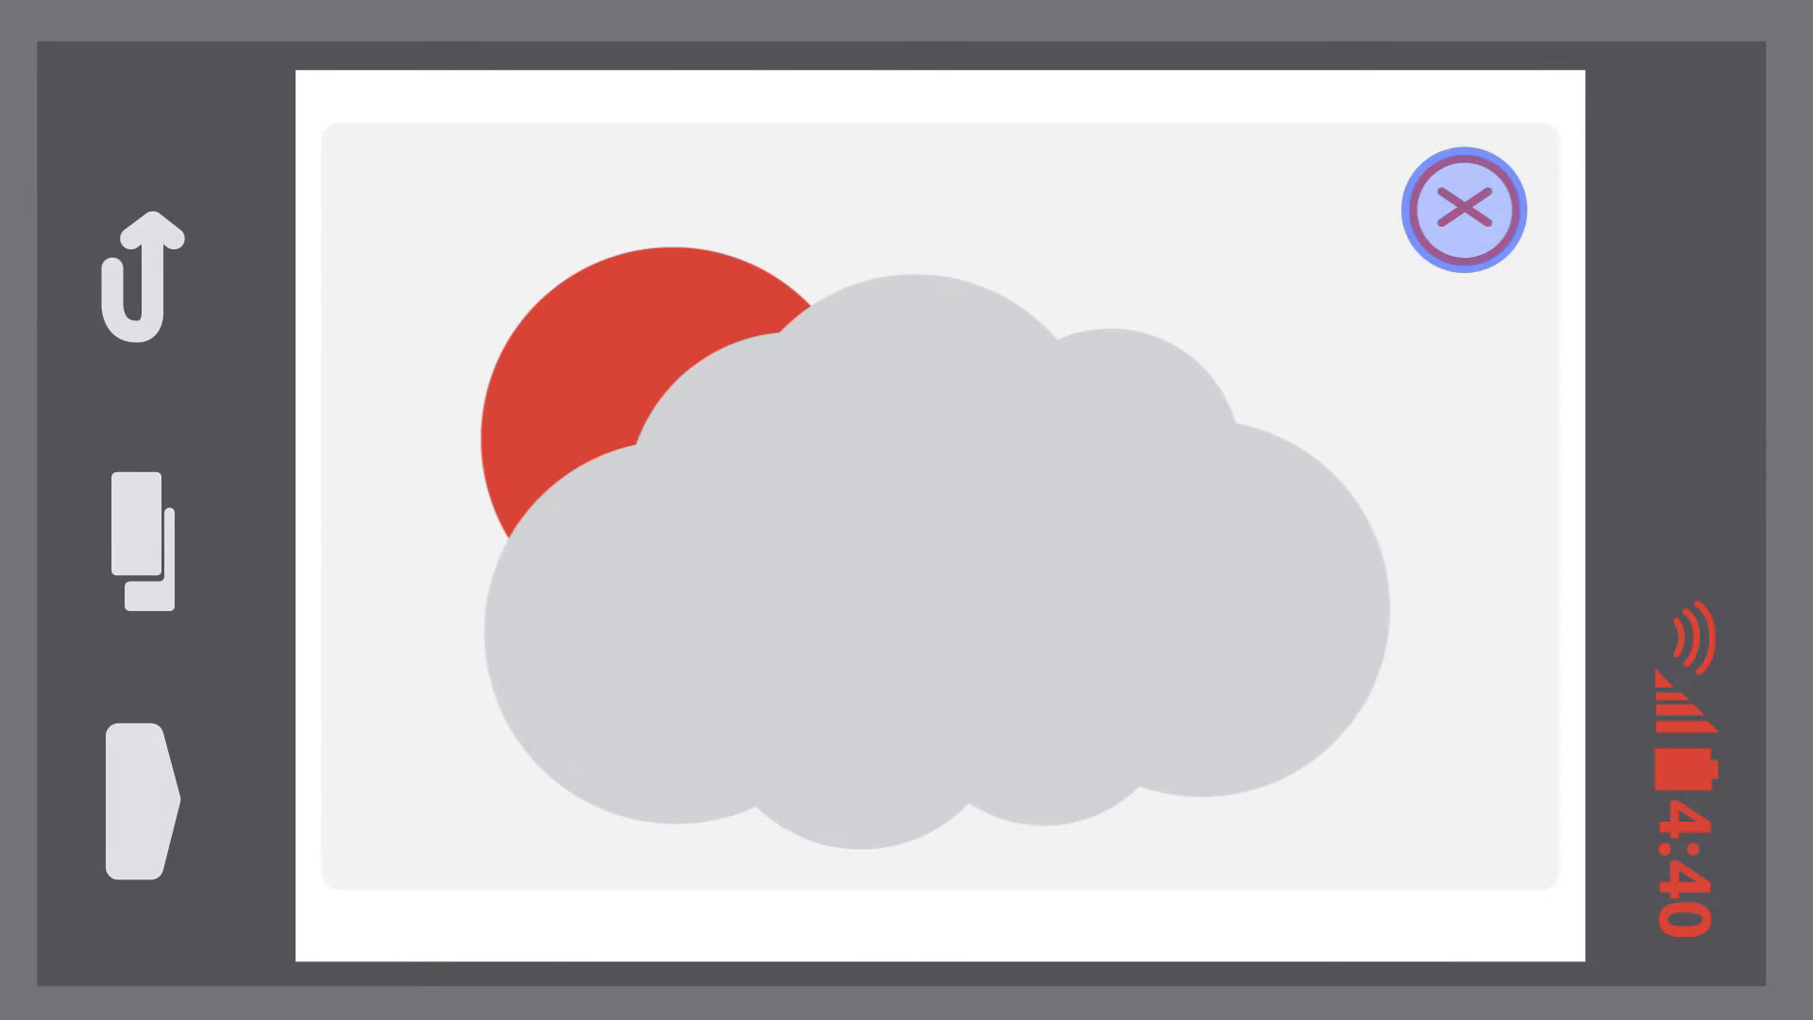
pyautogui.click(1468, 209)
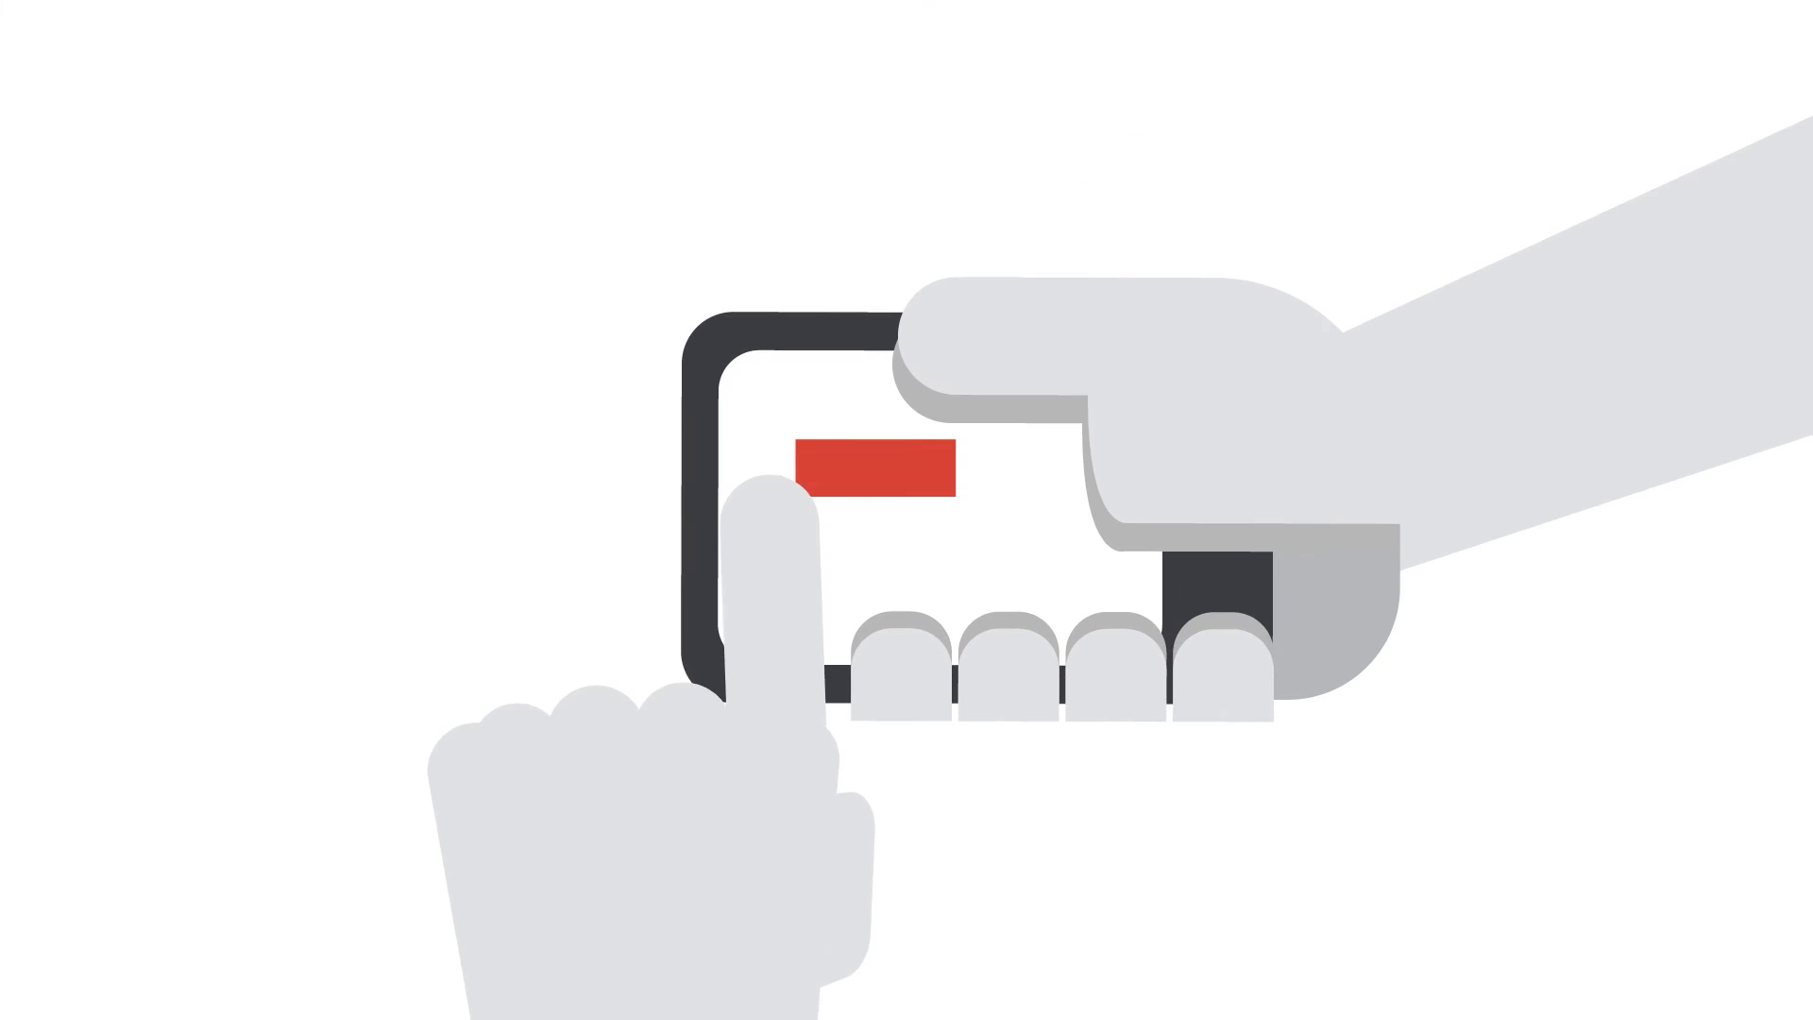
# Tap the red banner on the handheld phone so red-striped ad cards float around it
pyautogui.click(873, 461)
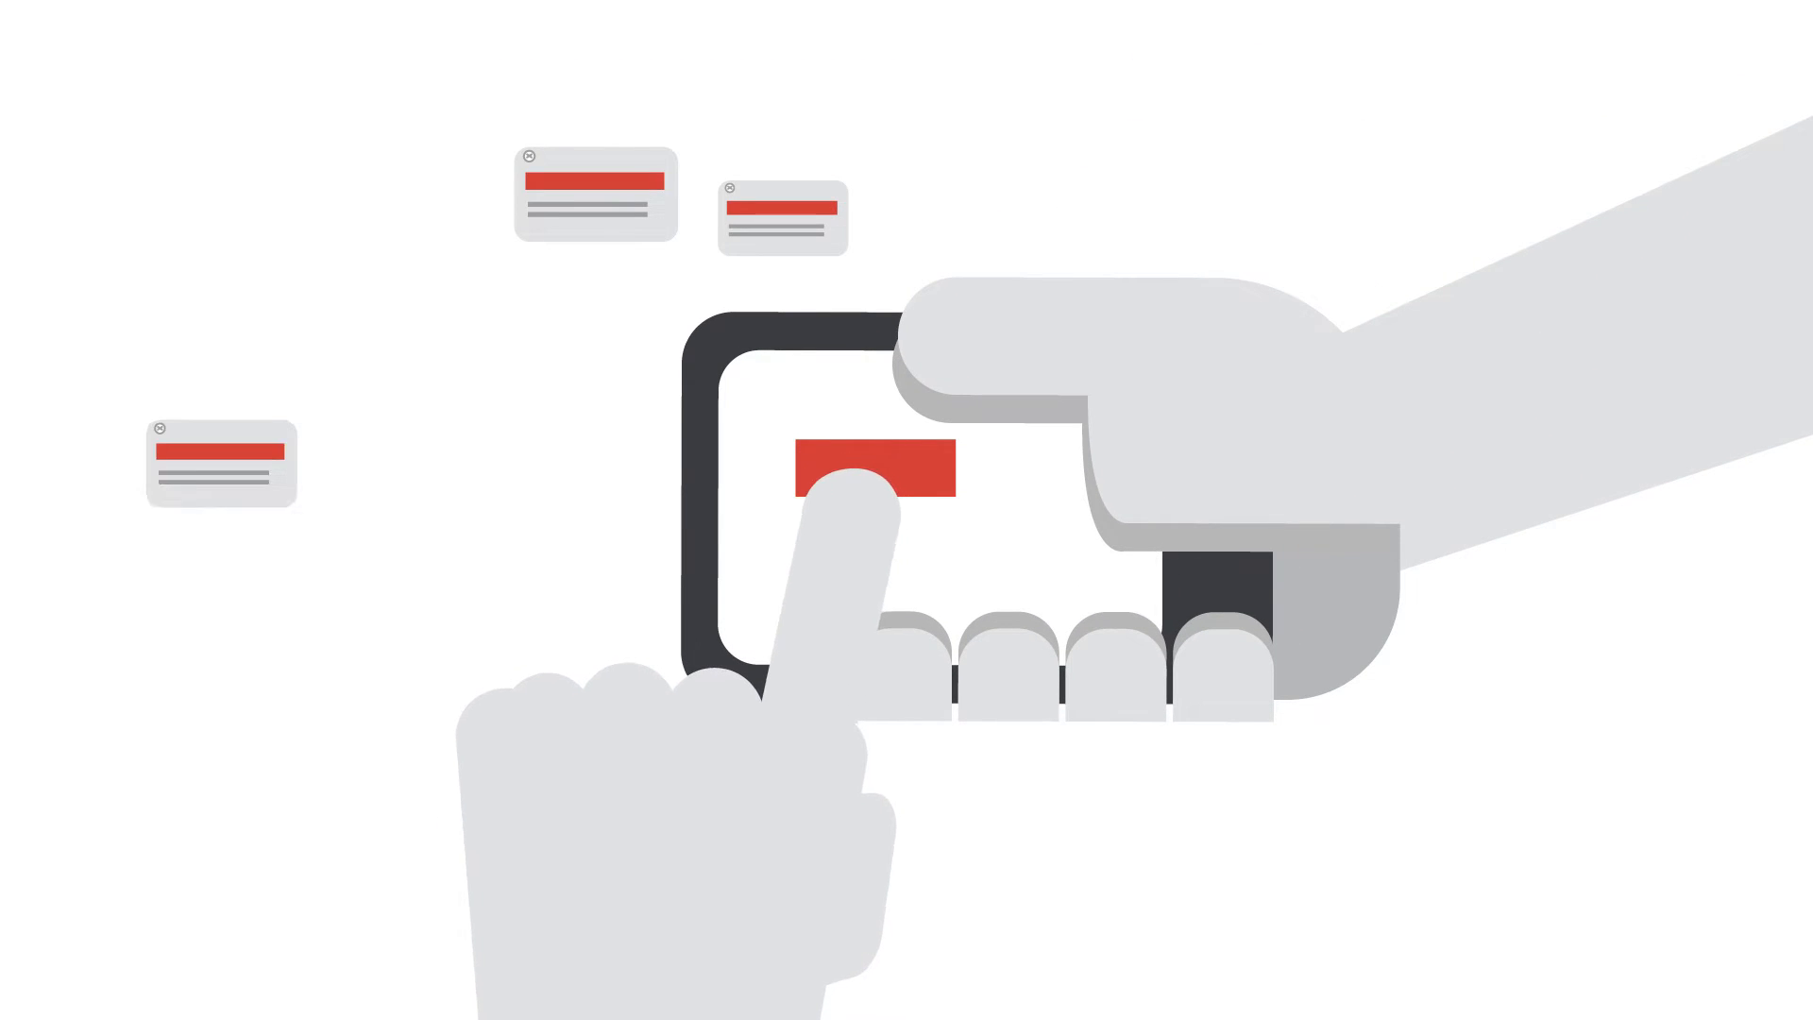